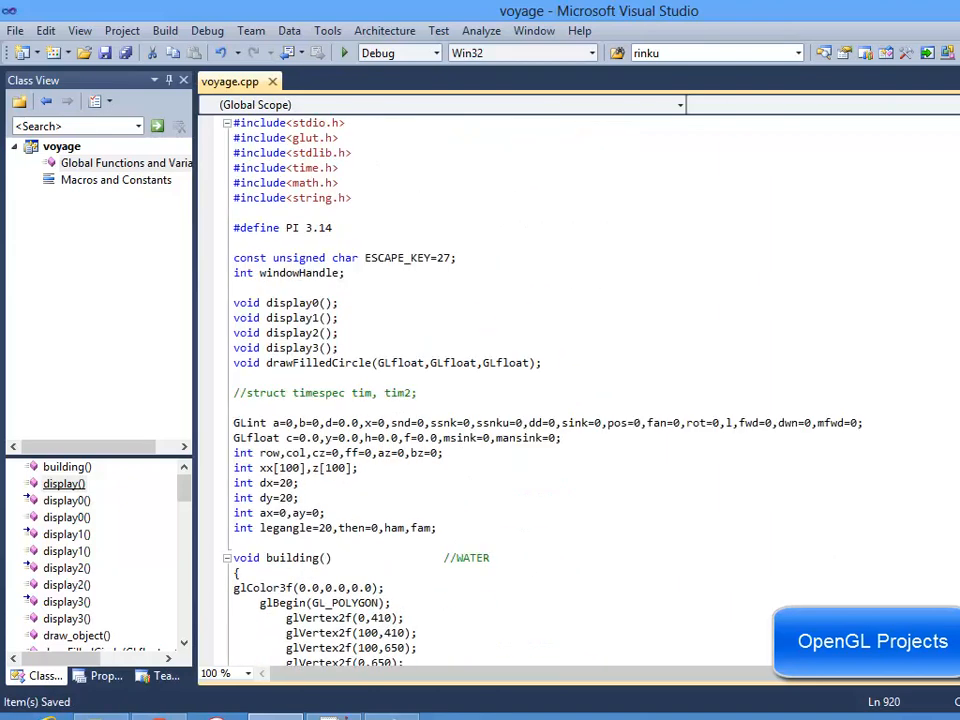
{"action": "mouse_move", "coordinate": [16, 28]}
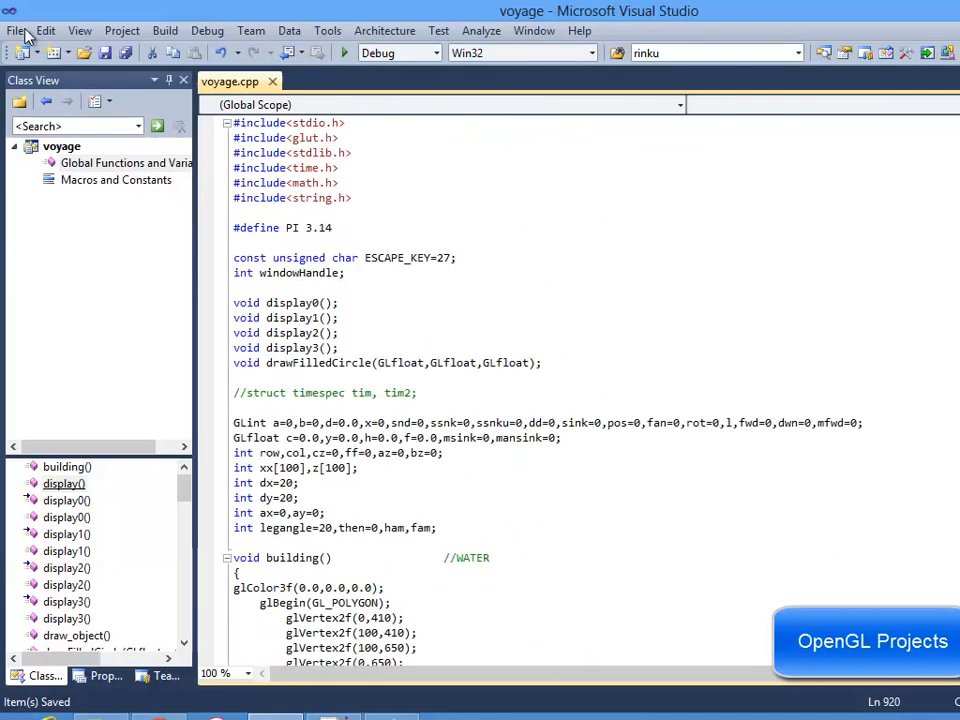
{"action": "mouse_move", "coordinate": [344, 52]}
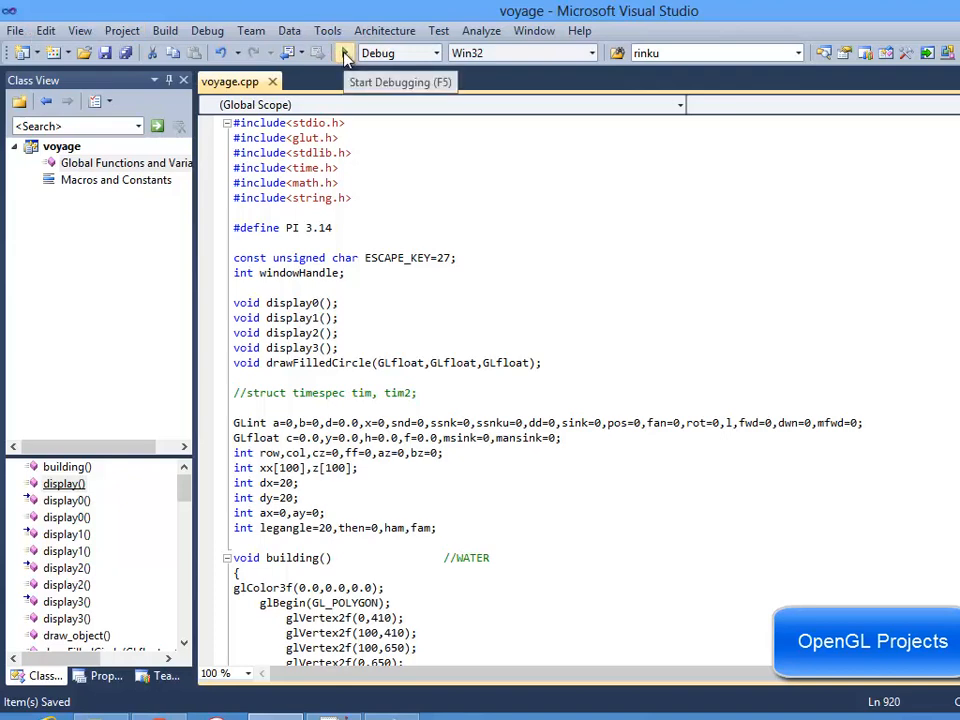
Start debugging the voyage project, agreeing to build the out-of-date project first.
{"action": "left_click", "coordinate": [344, 52]}
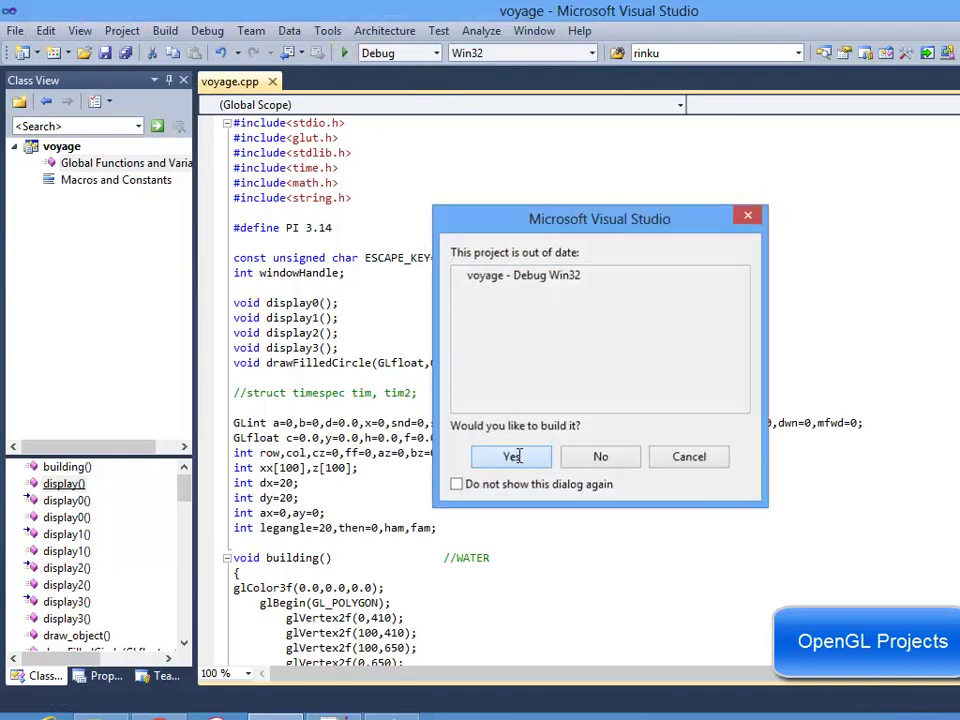
{"action": "left_click", "coordinate": [510, 456]}
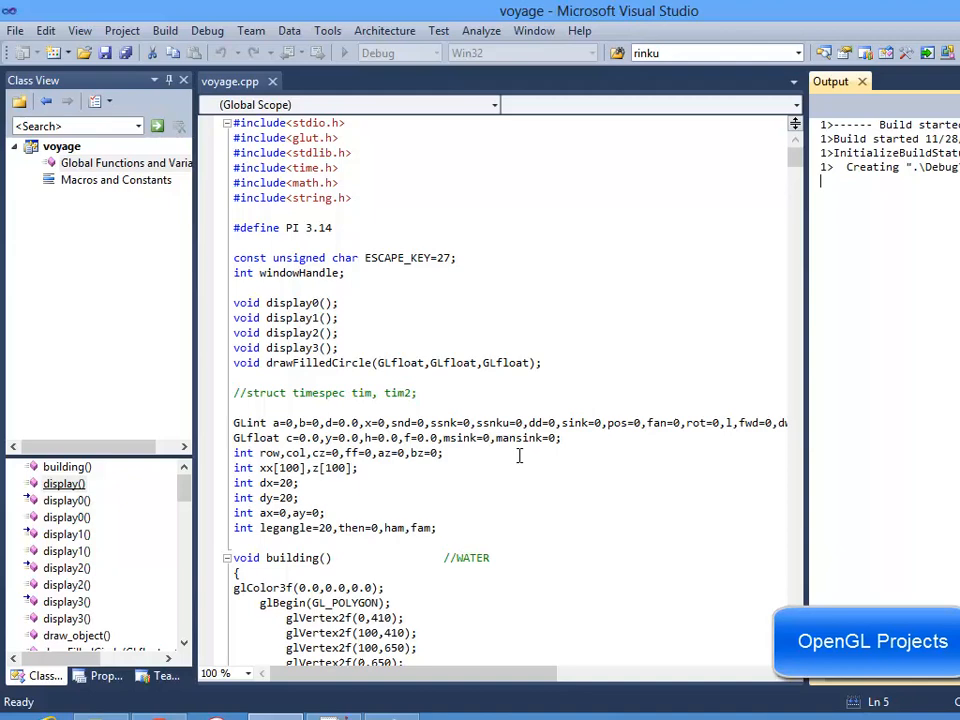
{"action": "key", "text": "F5"}
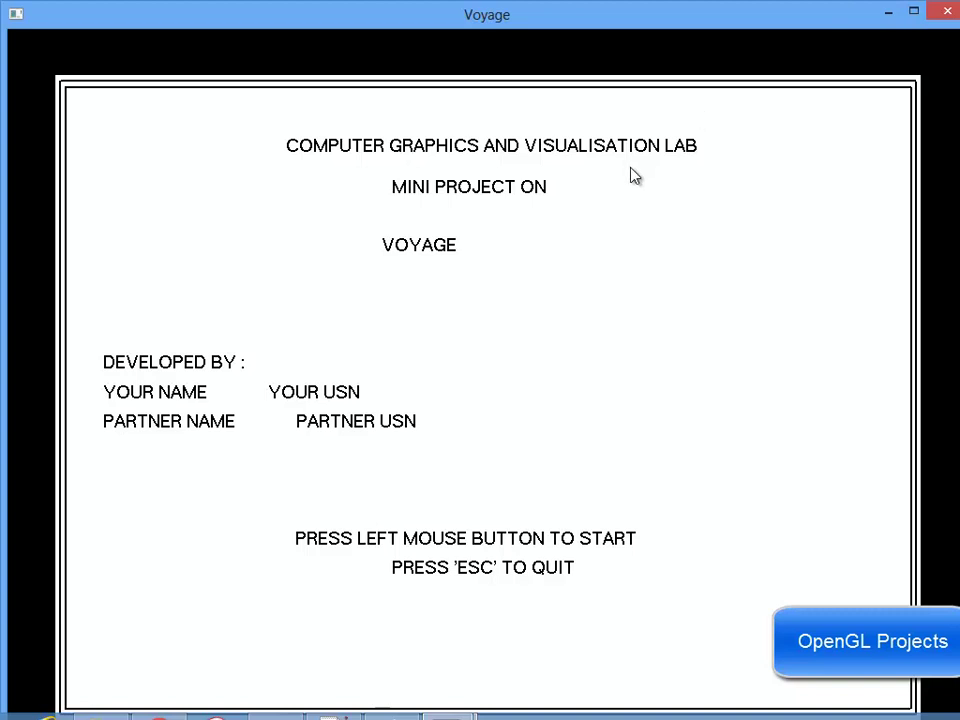
{"action": "mouse_move", "coordinate": [536, 260]}
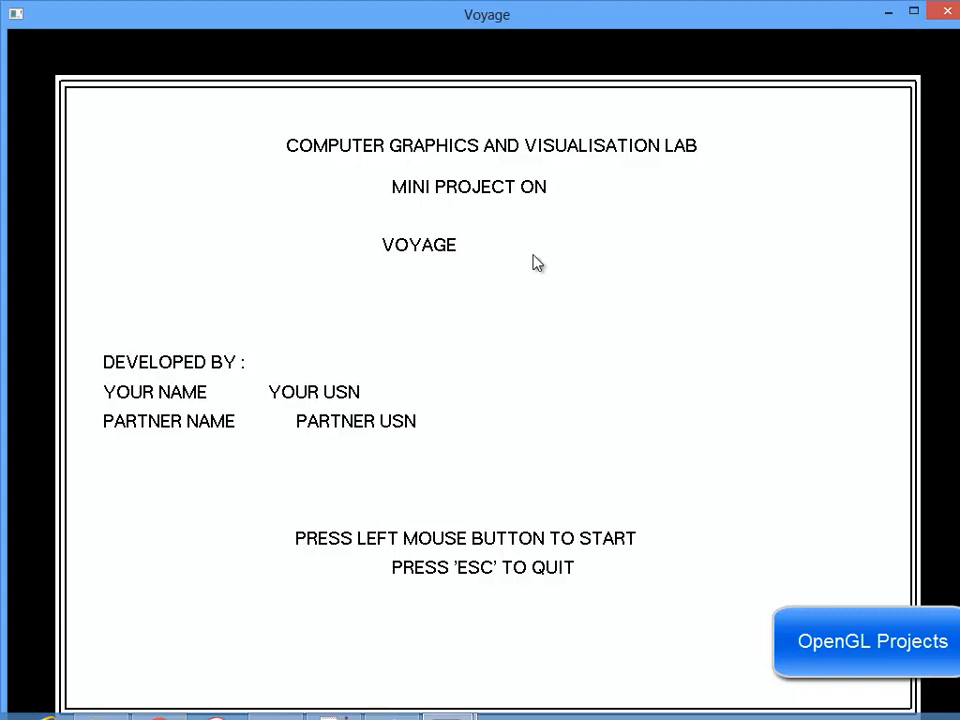
{"action": "mouse_move", "coordinate": [410, 220]}
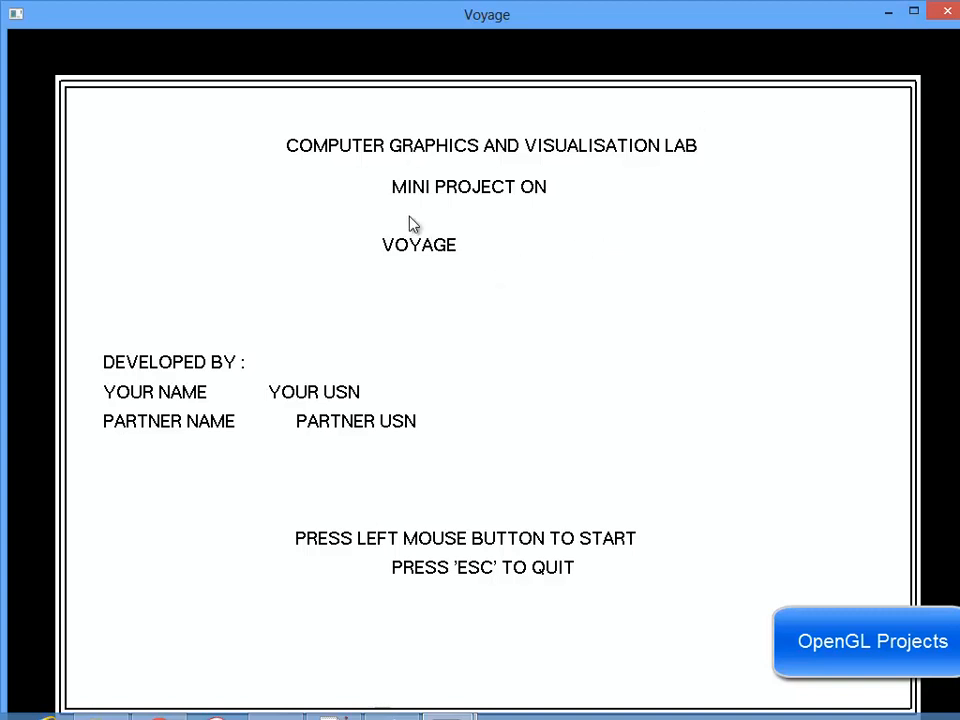
{"action": "mouse_move", "coordinate": [252, 232]}
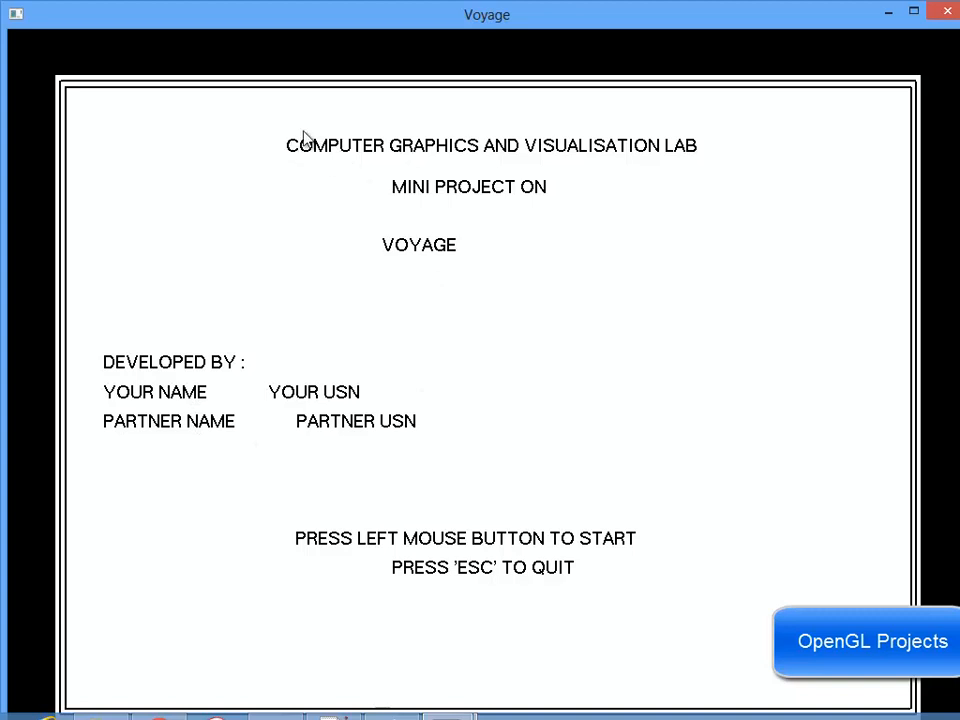
{"action": "mouse_move", "coordinate": [480, 224]}
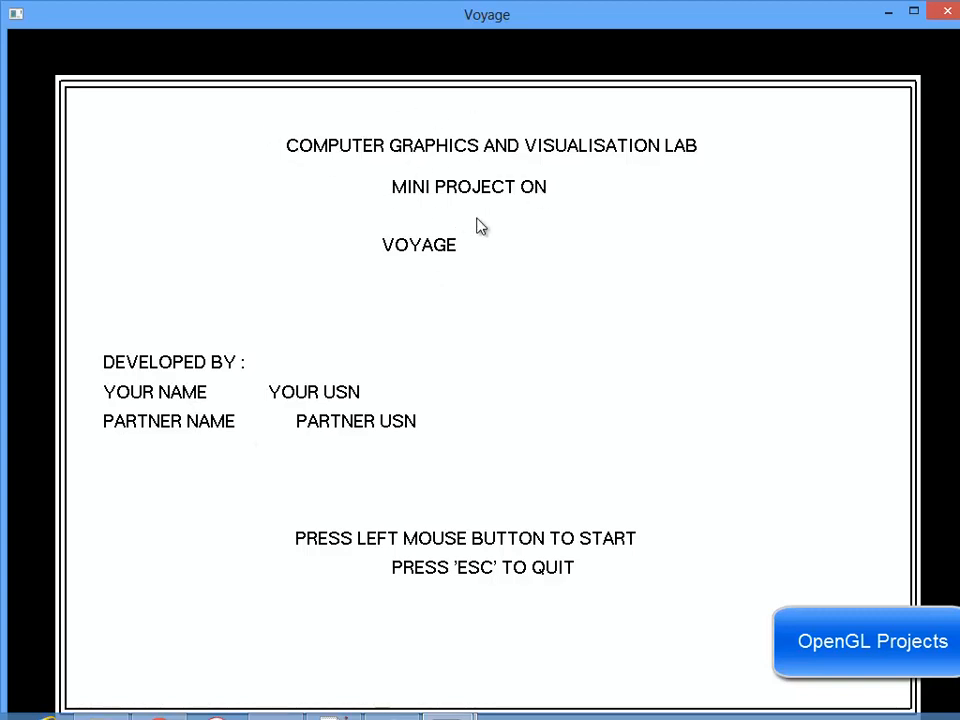
{"action": "mouse_move", "coordinate": [446, 288]}
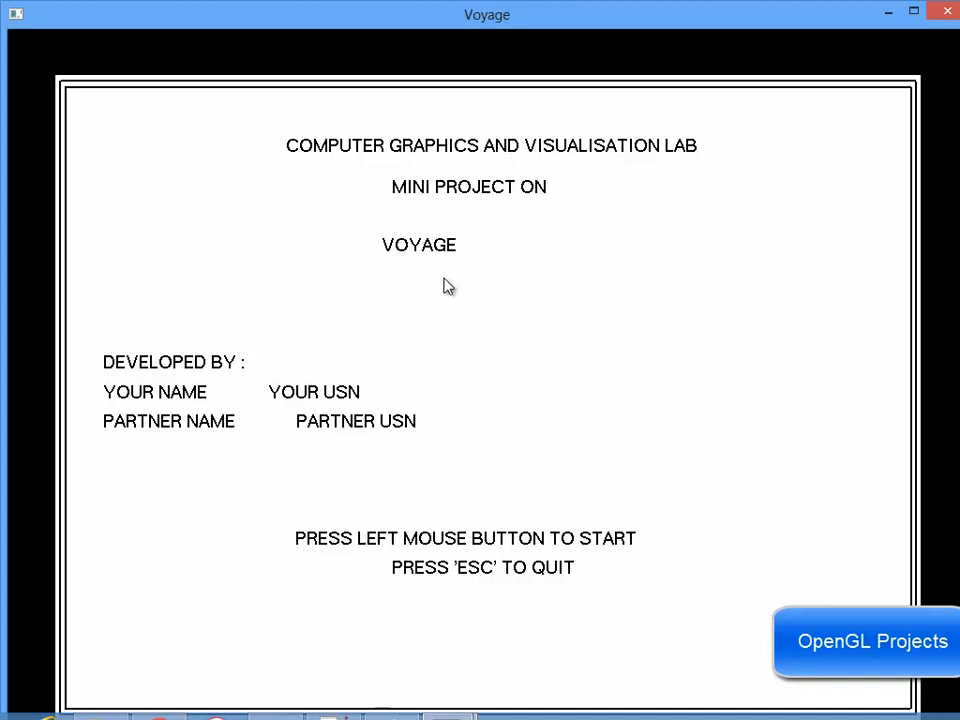
{"action": "mouse_move", "coordinate": [440, 328]}
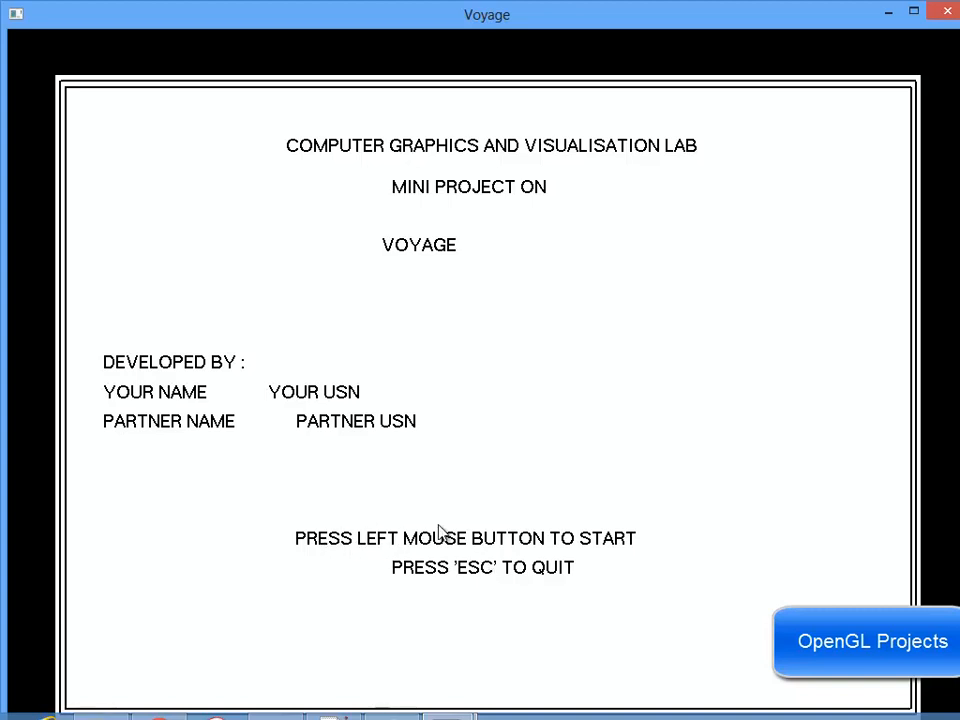
{"action": "mouse_move", "coordinate": [504, 596]}
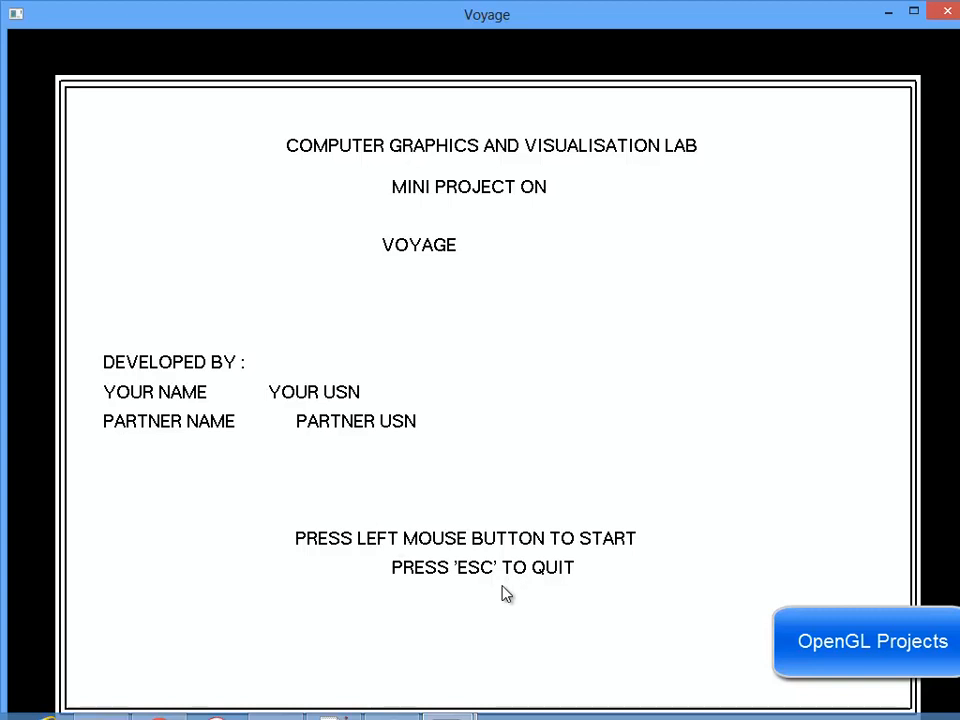
{"action": "mouse_move", "coordinate": [412, 536]}
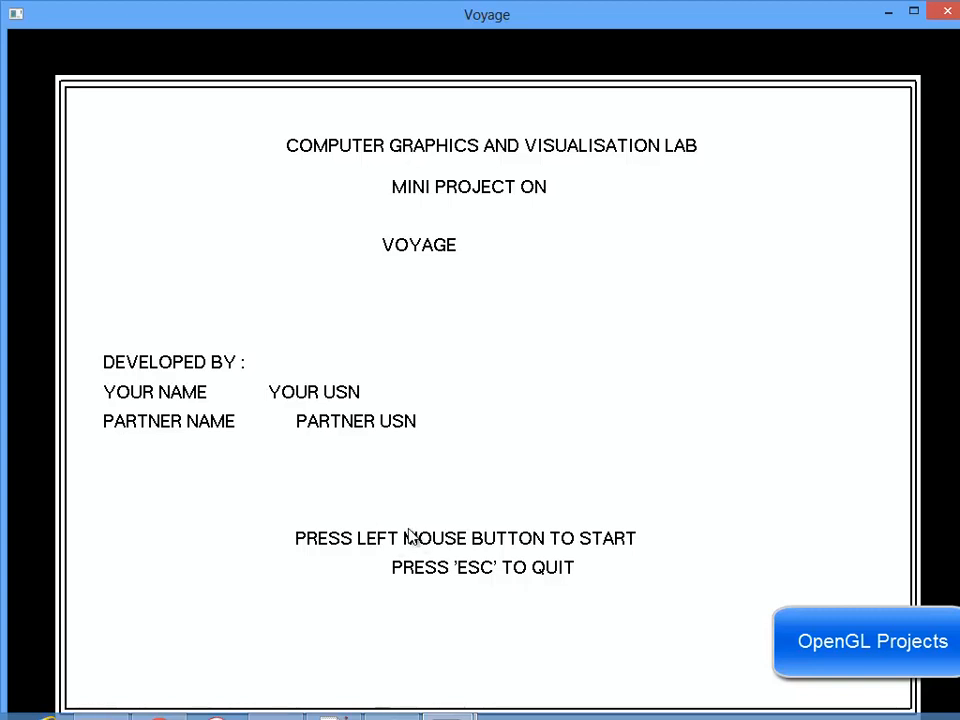
Start the animated ship scene from the title screen, then relaunch voyage from Visual Studio.
{"action": "left_click", "coordinate": [416, 540]}
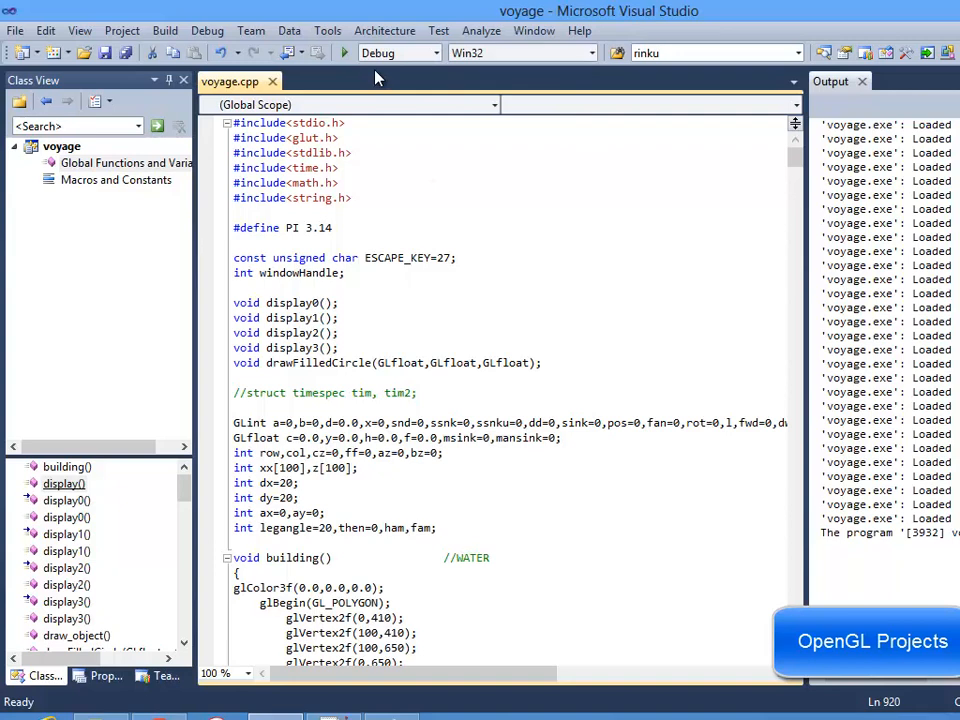
{"action": "left_click", "coordinate": [344, 52]}
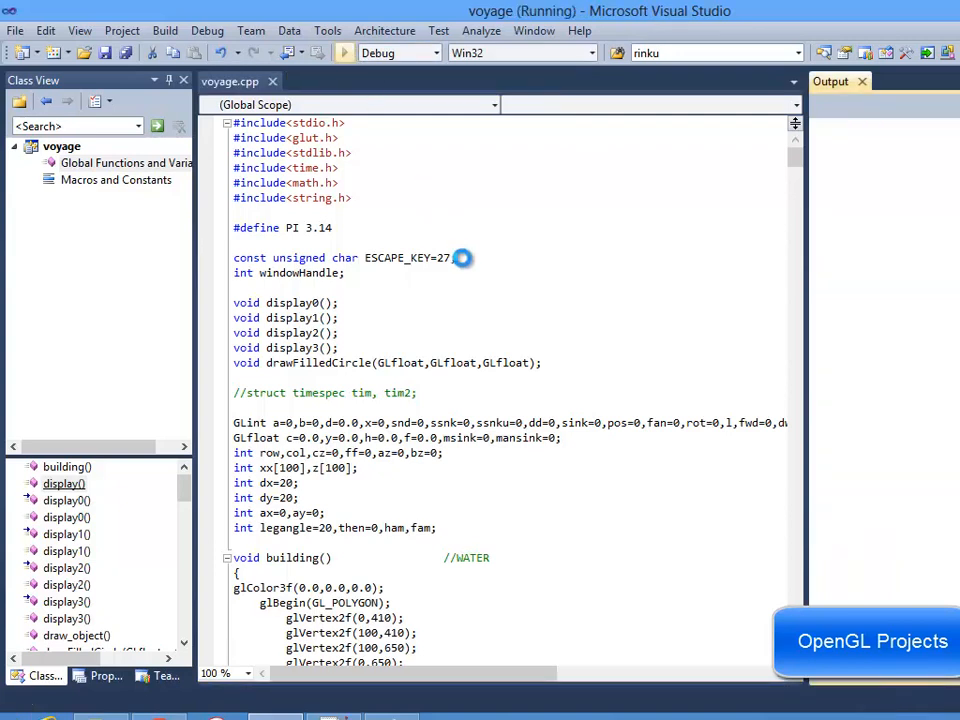